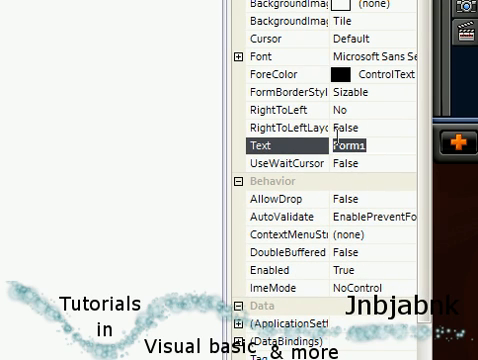
Title the form 'ReadWr…' and caption Button2 'Sav…' before entering its Click handler.
type("ReadWr")
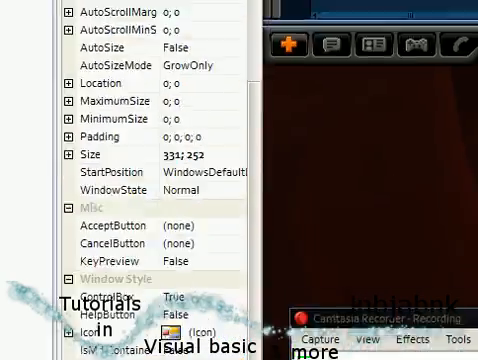
left_click(236, 190)
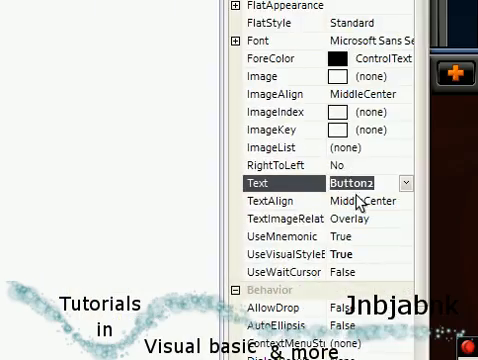
type("Sav")
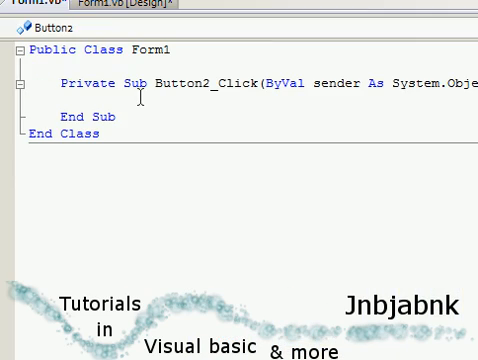
Declare WriteLine As New System.IO.StreamWriter(CurDir() & "Tutorail.t…") in Button2_Click.
type("Dim")
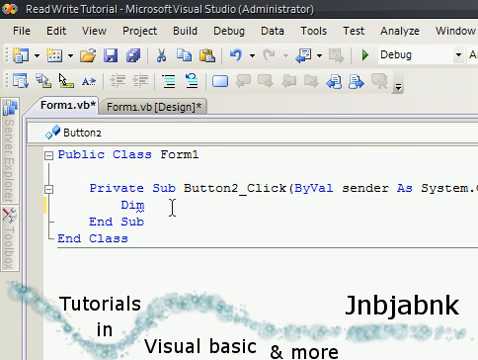
type("WriteLine As New System.IO.StreamWriter(")
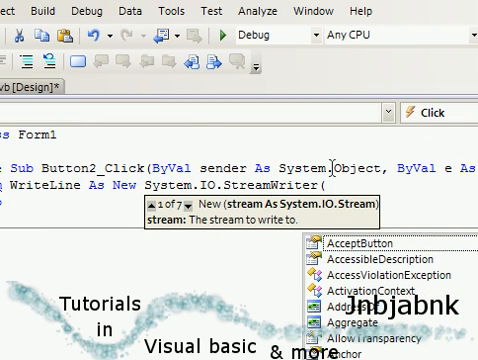
type("Curdi")
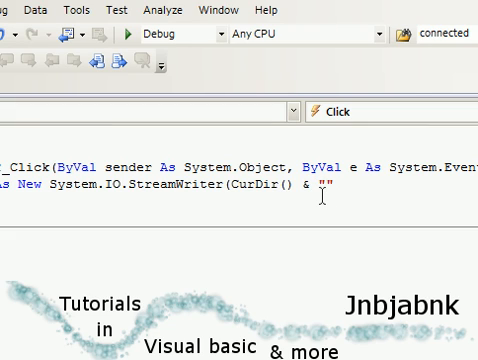
type("Tutorail.t")
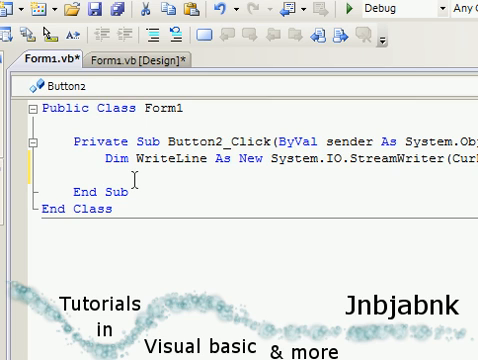
Write TextBox1.Text through the WriteLine stream and close it.
type("WriteLine.")
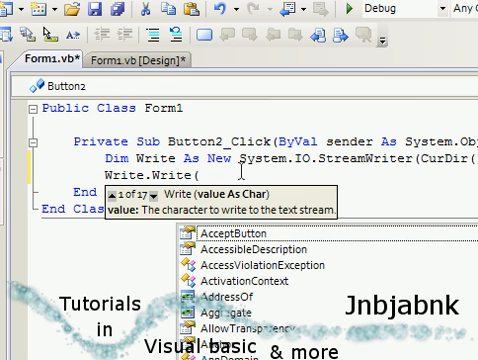
type("Textbo")
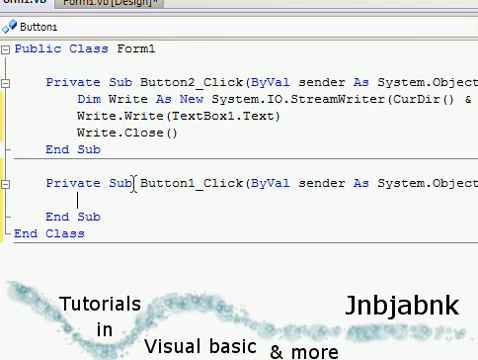
Declare Read As New System.IO.StreamReader(CurDir() & …) in Button1_Click.
type("Dim")
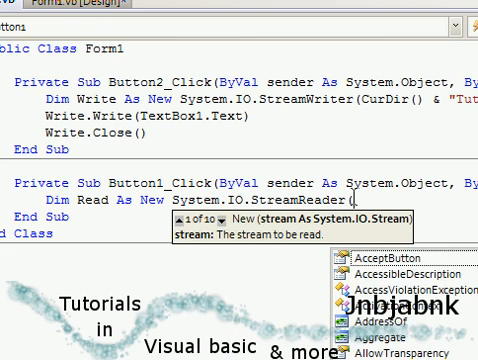
type("Curd")
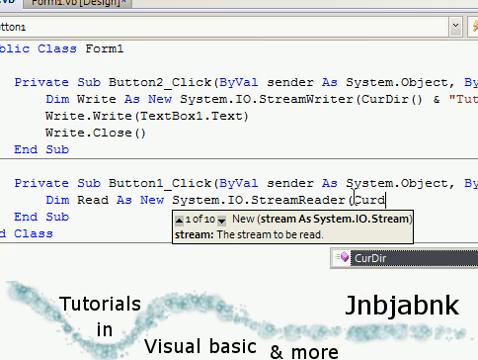
type("()")
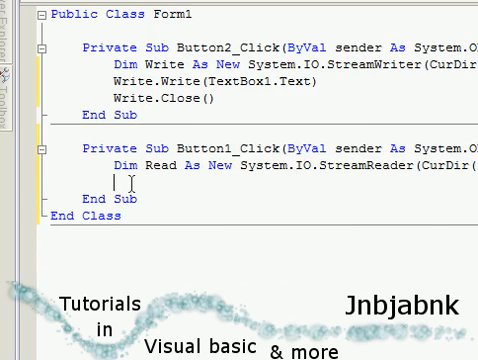
type("Read")
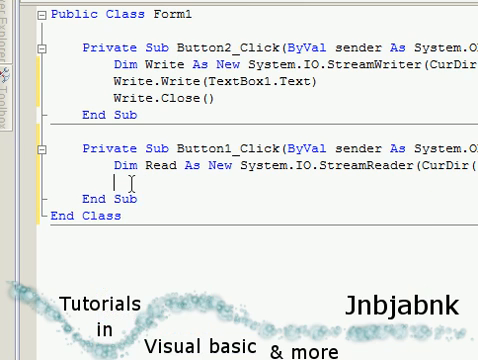
Set TextBox1.Text = Read.ReadToEnd and call Read.Close().
type("TextBox1.t")
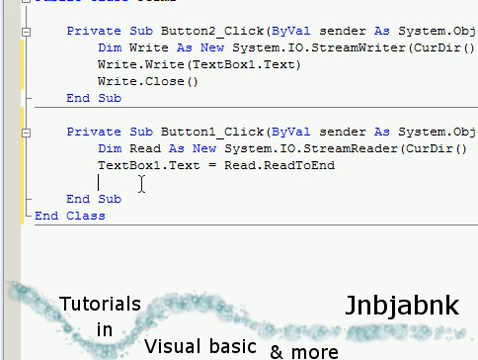
type("Read.clos")
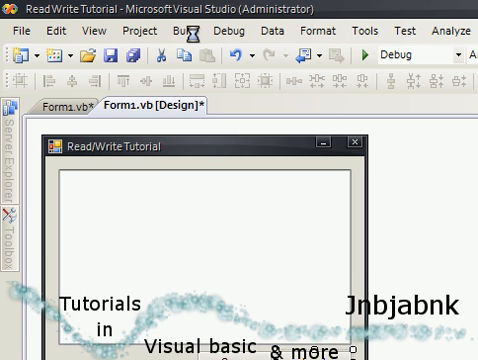
mouse_move(210, 62)
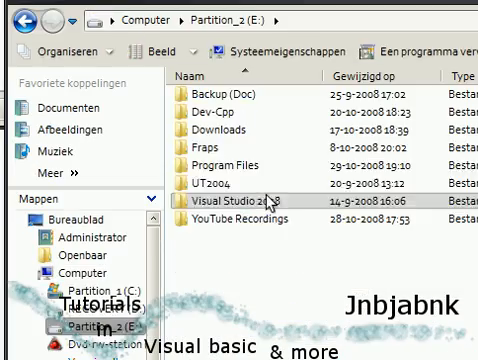
Browse into Visual Studio 2008 > Projects > ReadWrite Tutorial's project subfolder.
double_click(248, 204)
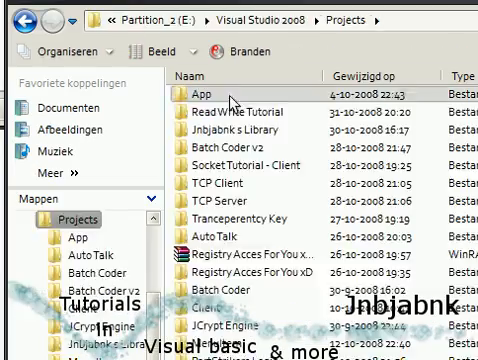
scroll("down", 3)
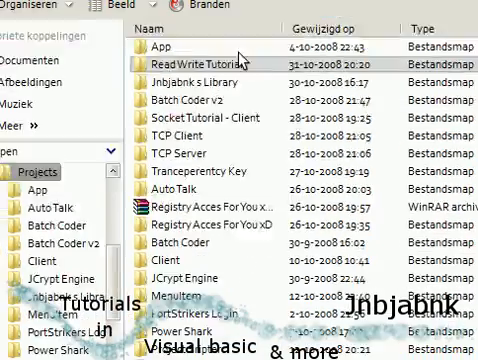
double_click(196, 60)
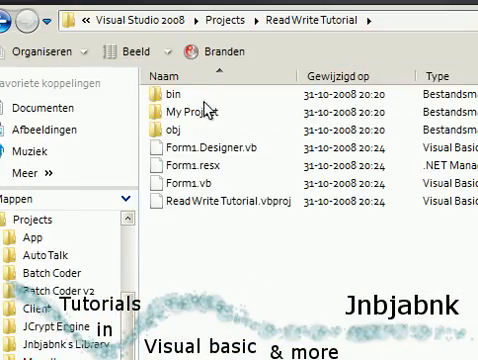
double_click(180, 92)
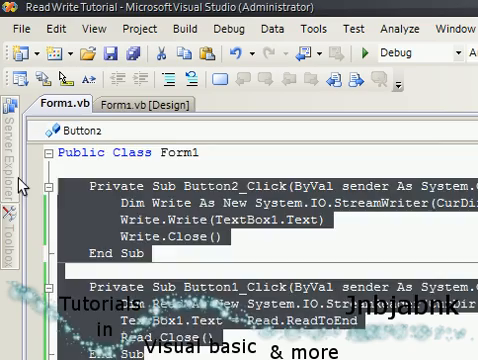
Return to Form1's design view and start adding a project reference from the Project menu.
left_click(150, 108)
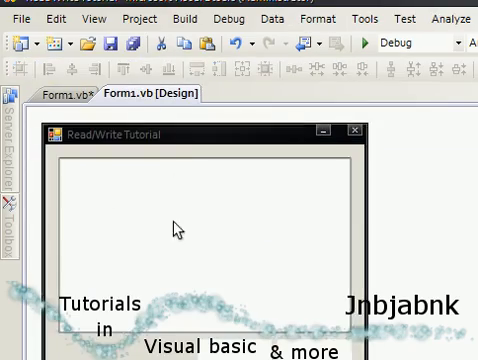
left_click(64, 102)
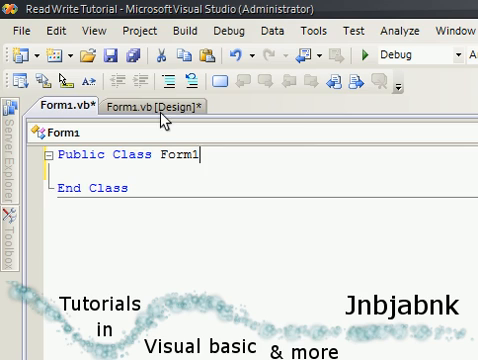
left_click(150, 110)
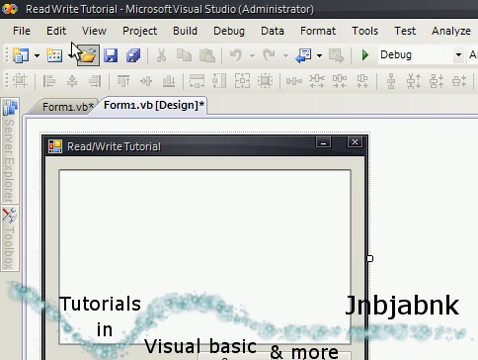
mouse_move(138, 32)
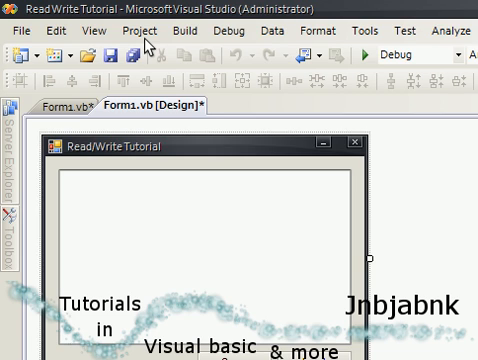
left_click(130, 32)
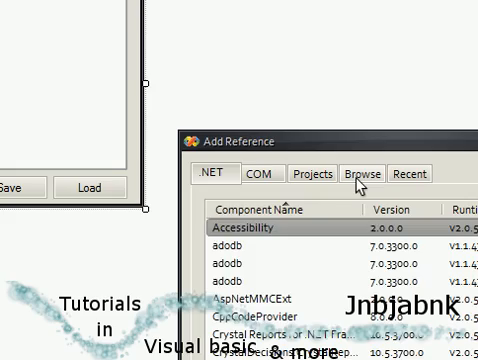
Browse to the folder and add SupportLibrary.dll as a project reference.
left_click(360, 172)
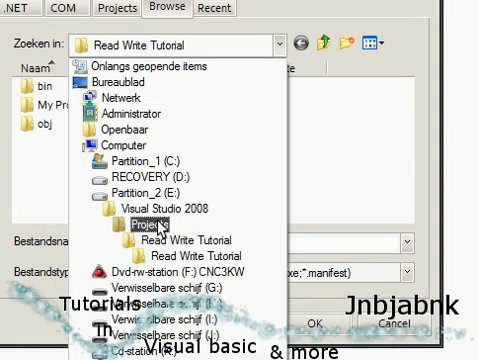
left_click(136, 220)
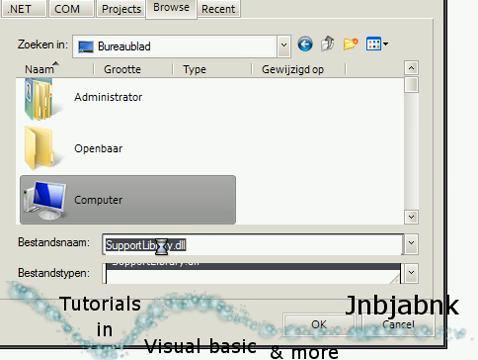
left_click(324, 326)
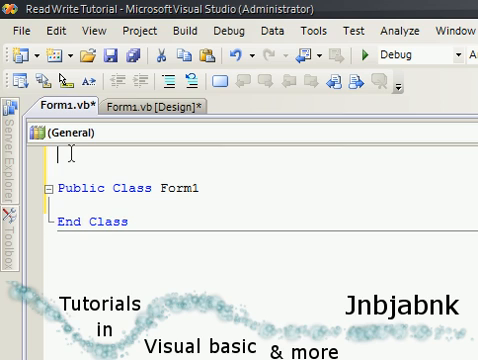
Add 'Imports SupportLibrary' above Public Class Form1.
type("Imports SupportLibrary")
type("Write")
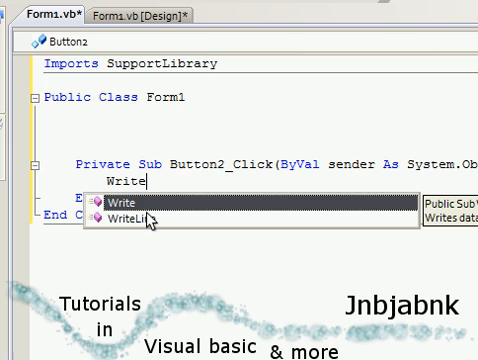
mouse_move(150, 210)
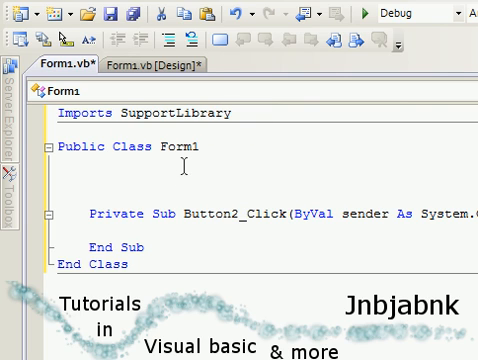
Declare Dim SupportLibrary As New SupportLibrary.FullLibrary and import SupportLibrary.FullLibrary.
type("Dim")
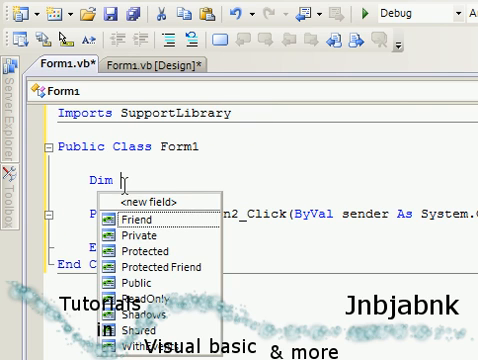
type("SupportLibrary A")
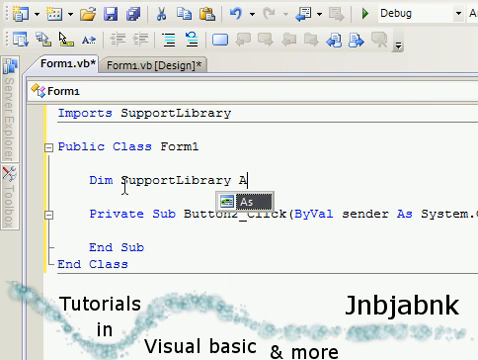
type("New SupportLibrary")
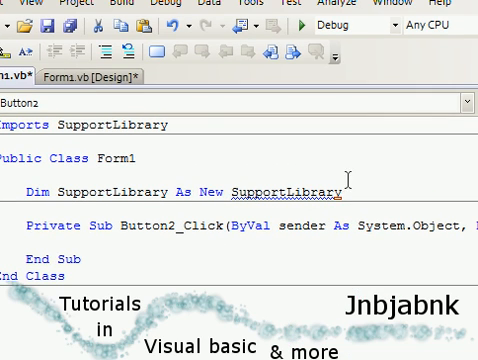
type(".FullLibrary")
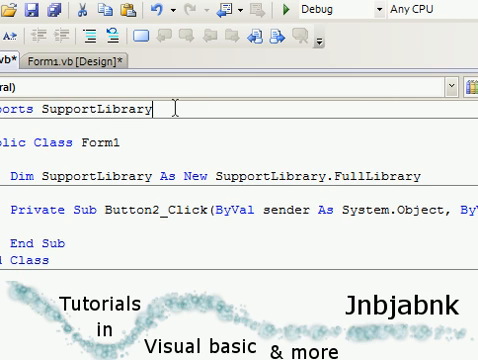
type(".FullLibrary")
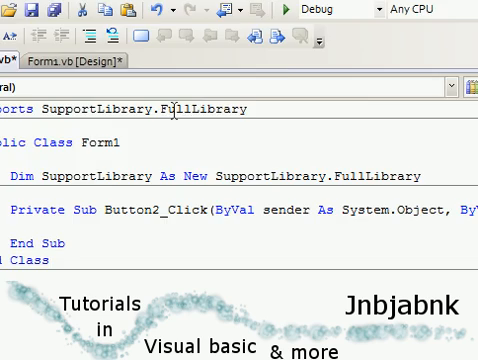
type("Writ")
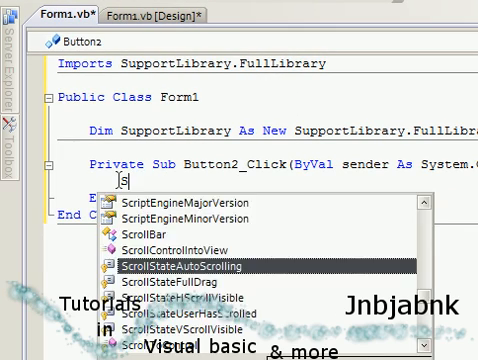
Begin a SupportLibrary Write( call with a CurDir path in Button2_Click.
type("upportLibrary.")
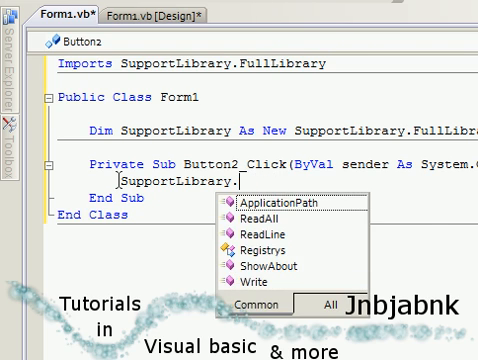
type("W")
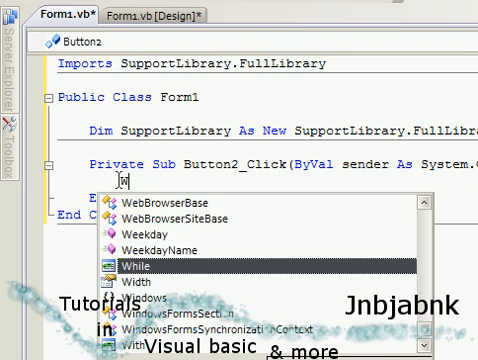
type("rite(")
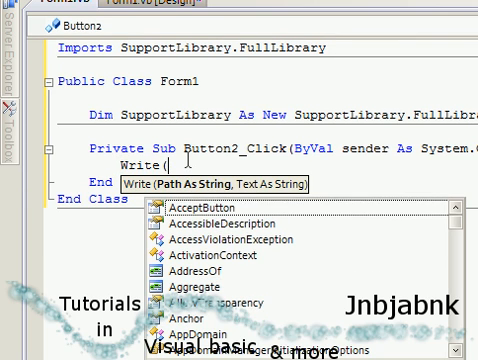
type("CurDi")
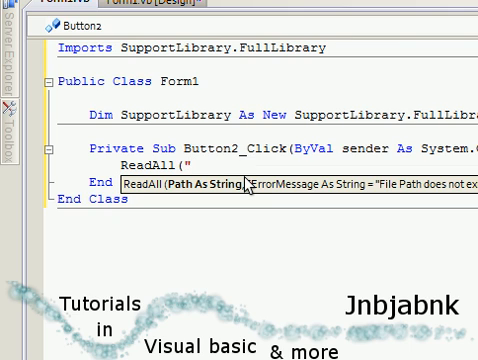
Replace it with ReadAll("blabla", assigning the result to TextBox1.Text.
type("b")
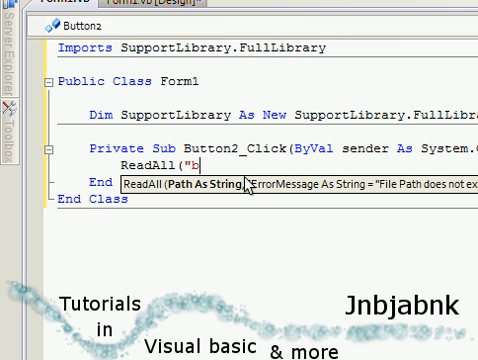
type("laba")
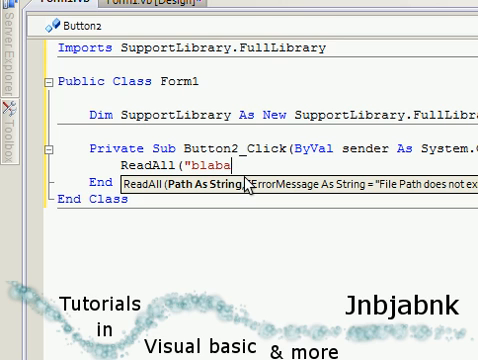
type("la\"")
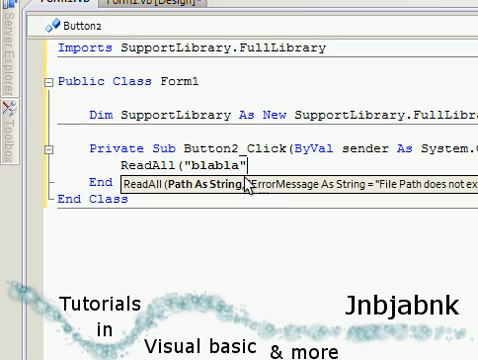
type(",")
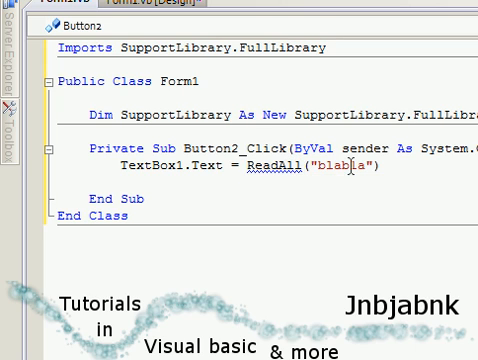
Qualify the call as TextBox1.Text = SupportLibrary.ReadAll("blabla") in Button2_Click.
type("SupportLibrary.")
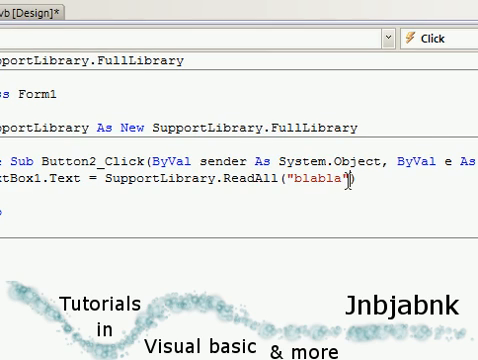
type(",m")
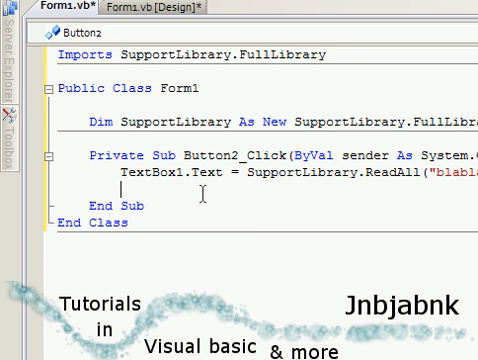
Pass an empty string "" as ReadAll's second argument after "blabla".
type("Text")
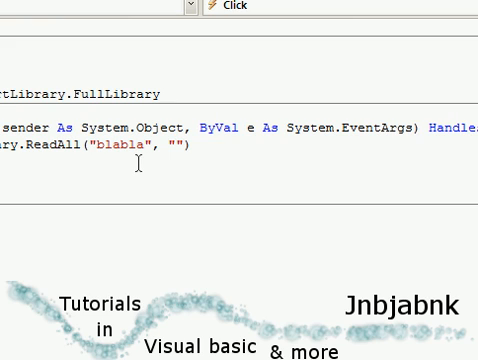
mouse_move(150, 128)
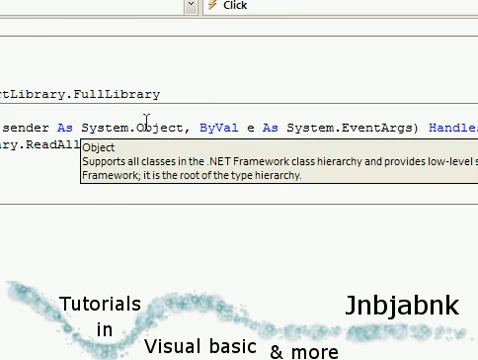